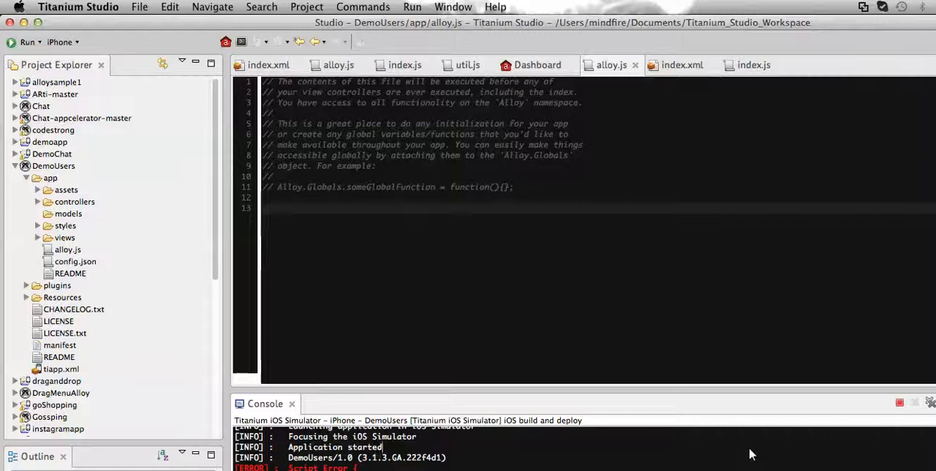
{"action": "mouse_move", "coordinate": [658, 354]}
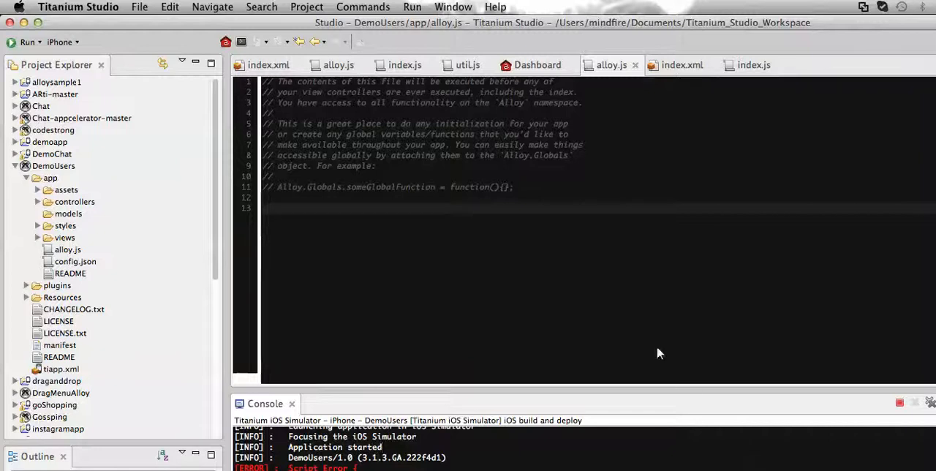
{"action": "mouse_move", "coordinate": [563, 283]}
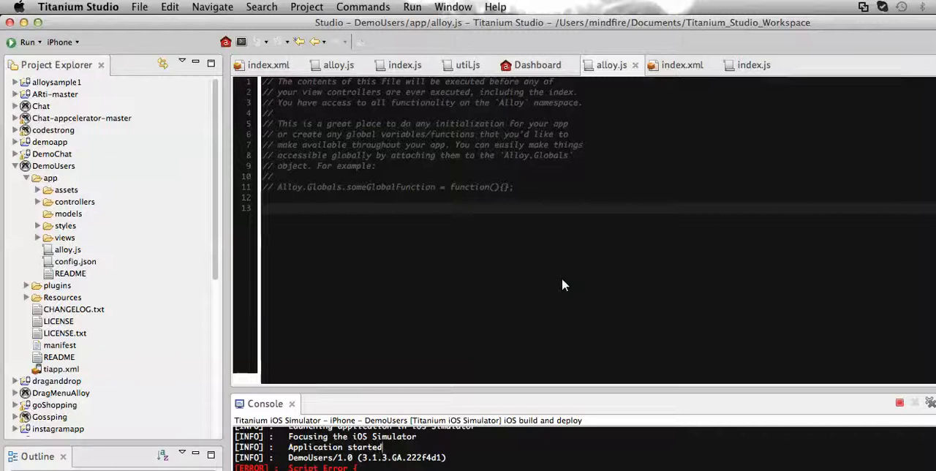
{"action": "mouse_move", "coordinate": [447, 231]}
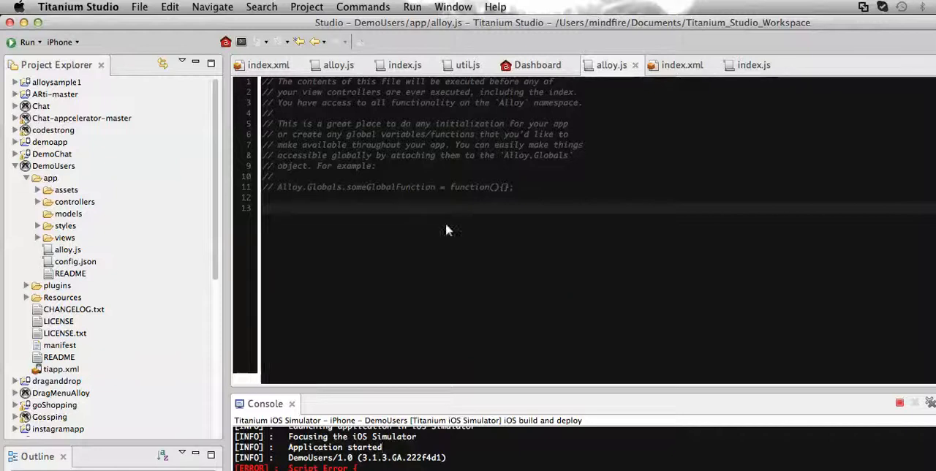
{"action": "mouse_move", "coordinate": [65, 173]}
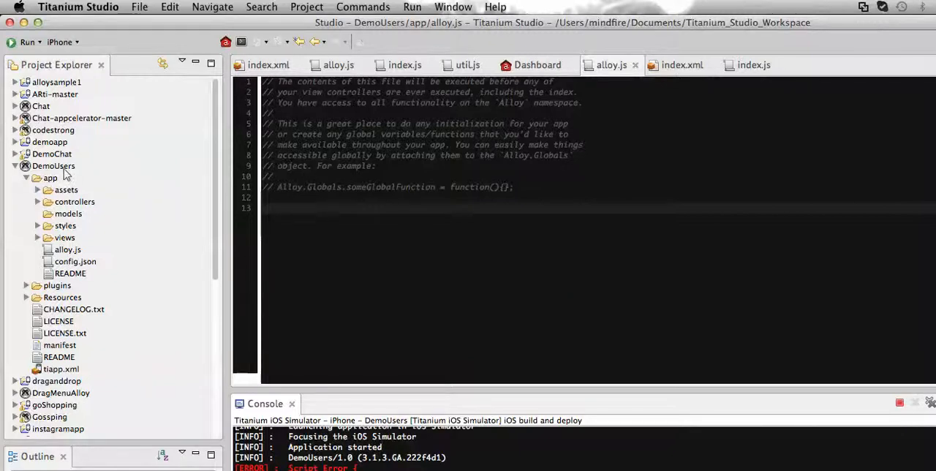
Step: In alloy.js add Alloy.Globals.fbModule = require('facebook'); and save the file
{"action": "left_click", "coordinate": [53, 166]}
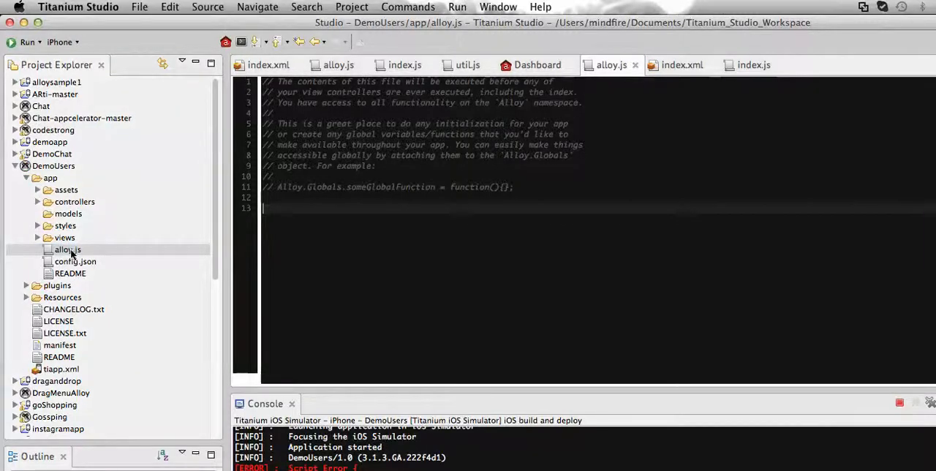
{"action": "mouse_move", "coordinate": [397, 280]}
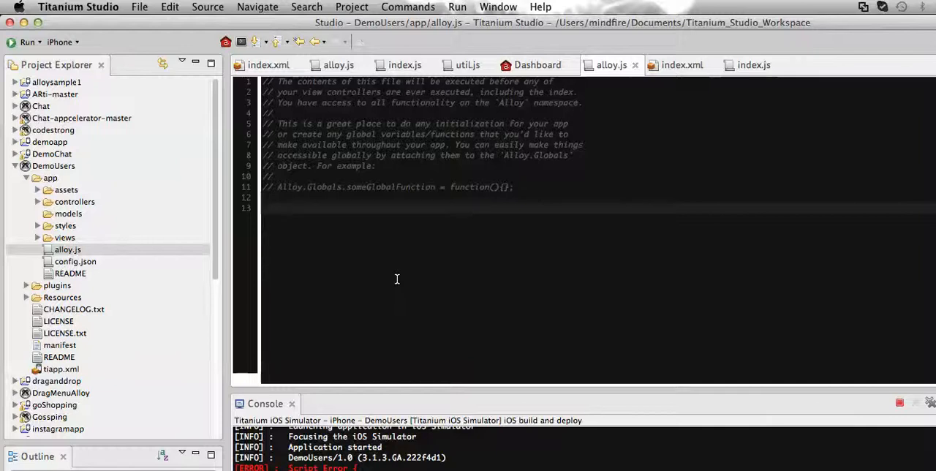
{"action": "type", "text": "A"}
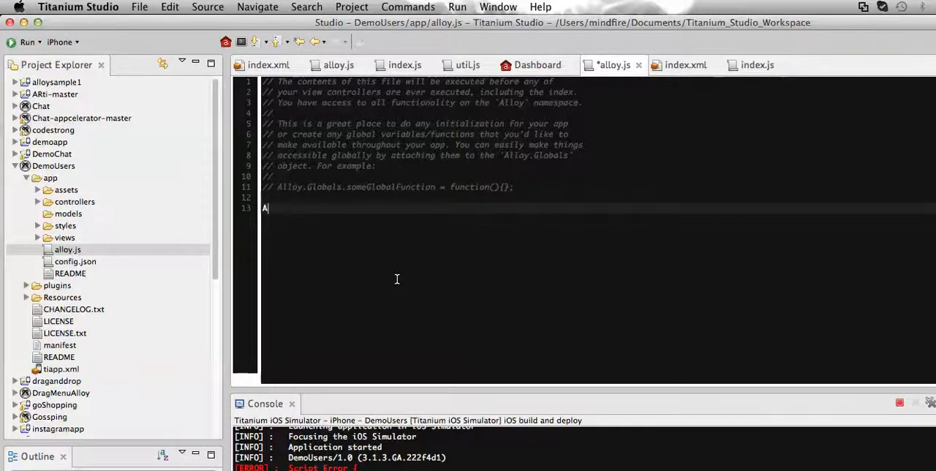
{"action": "type", "text": "ll"}
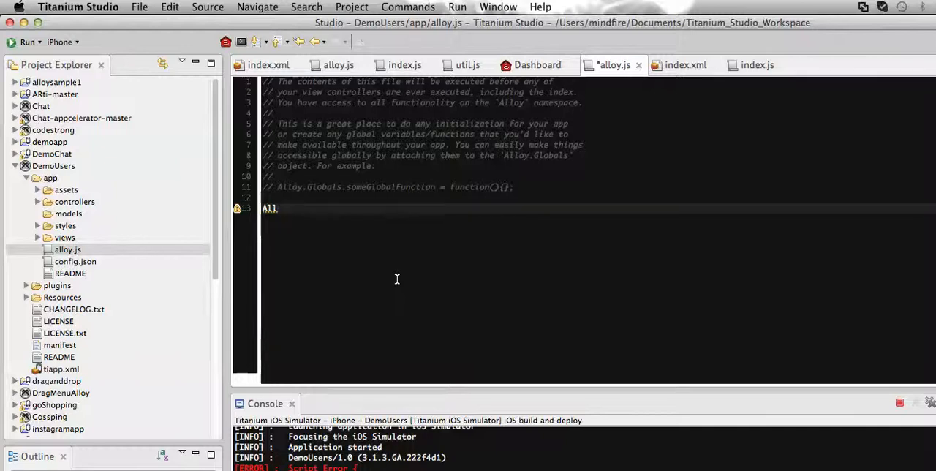
{"action": "type", "text": "o"}
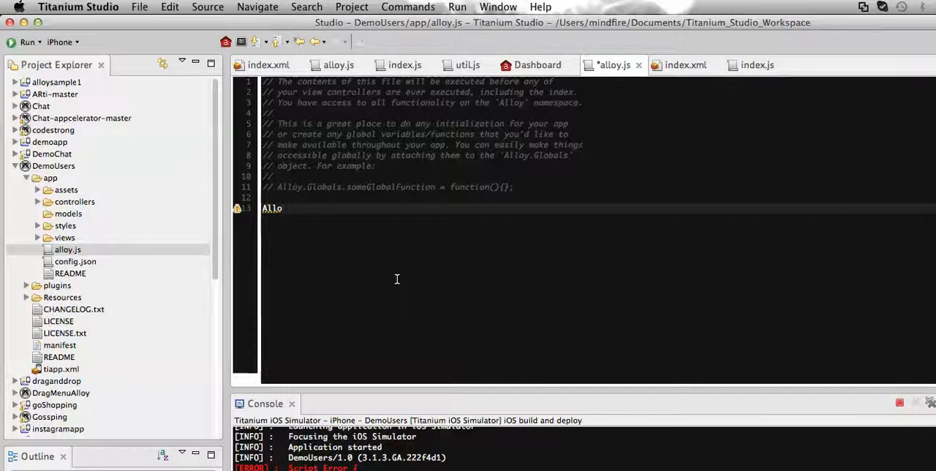
{"action": "type", "text": "y"}
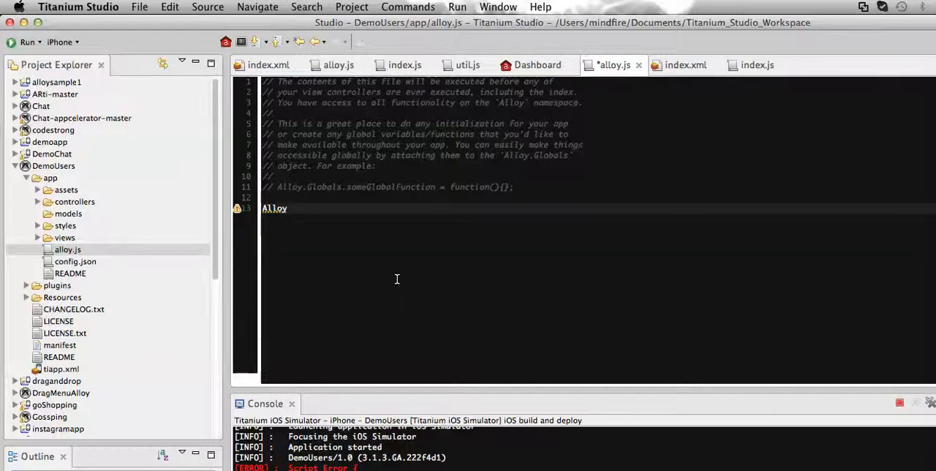
{"action": "key", "text": "Backspace"}
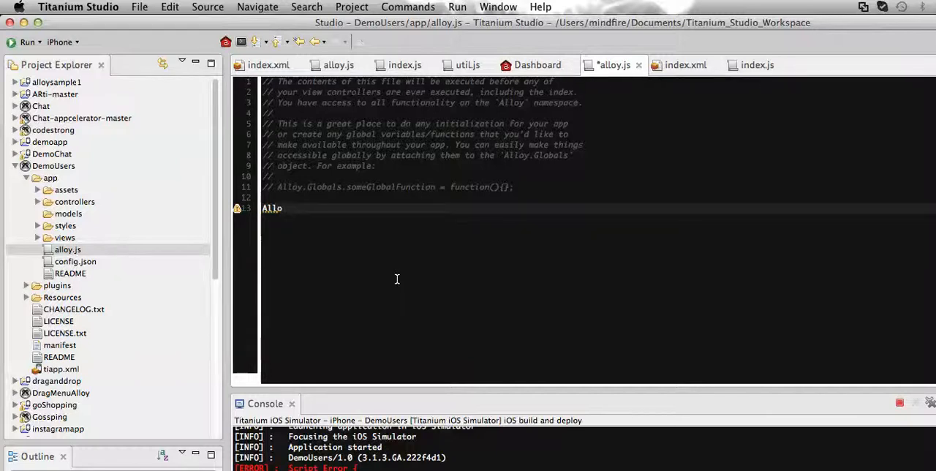
{"action": "type", "text": "."}
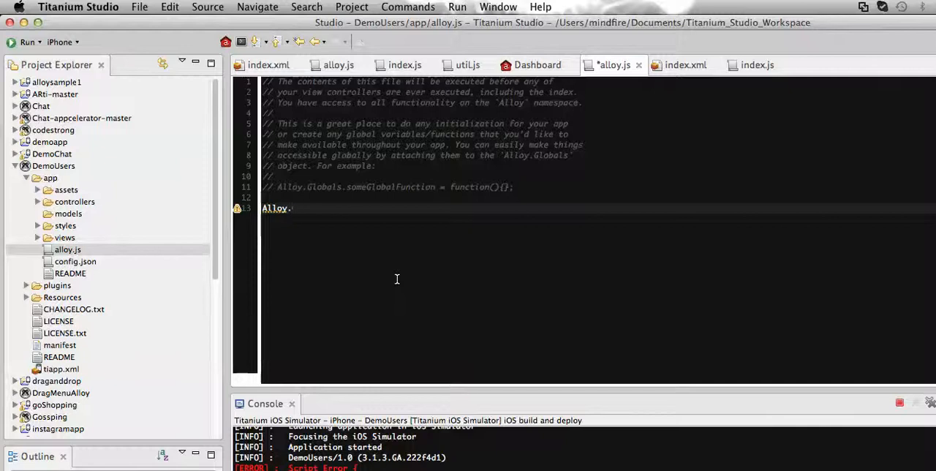
{"action": "type", "text": "Global"}
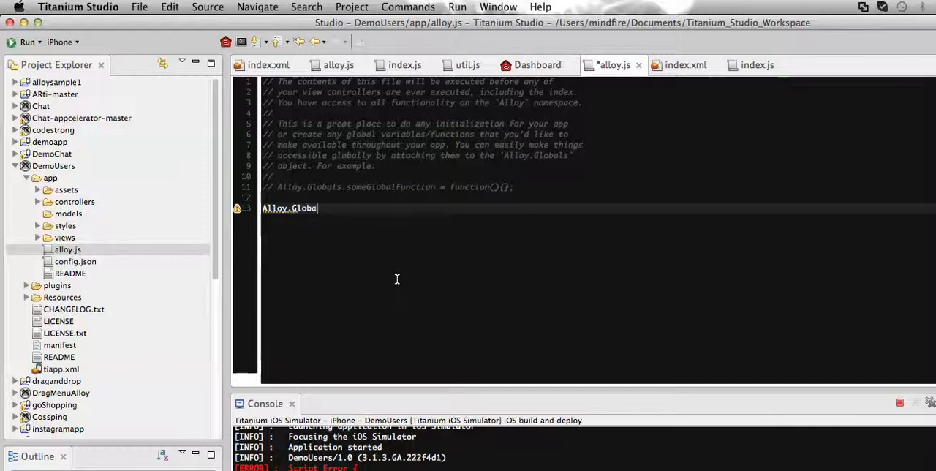
{"action": "type", "text": "ls."}
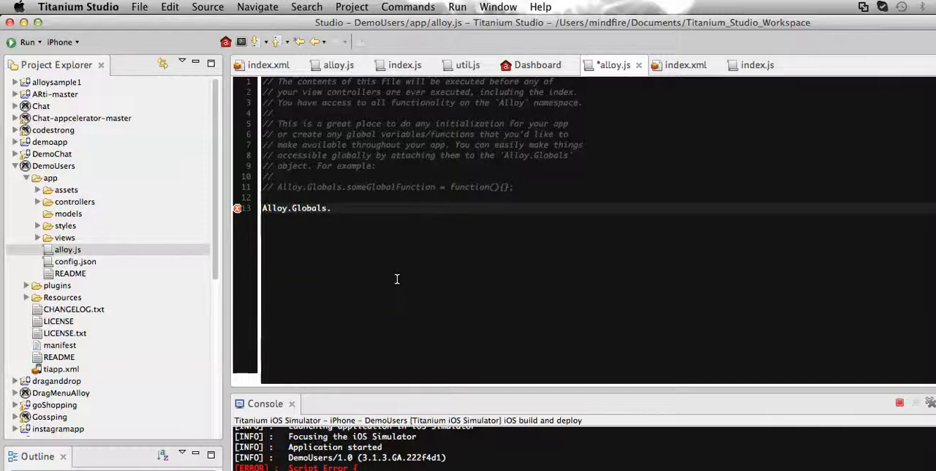
{"action": "type", "text": "fb"}
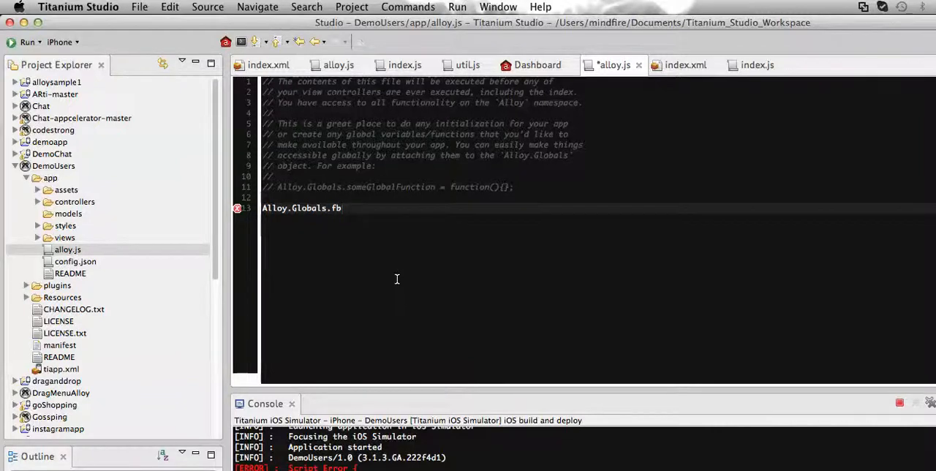
{"action": "type", "text": "Module"}
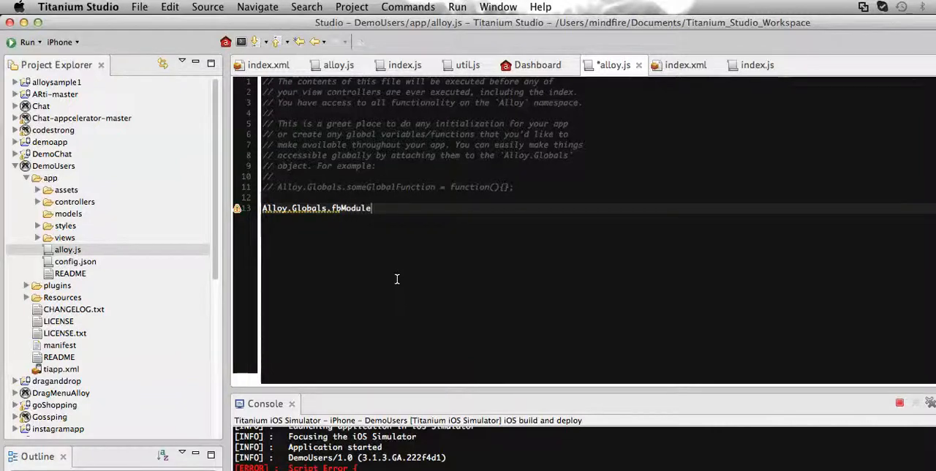
{"action": "type", "text": "="}
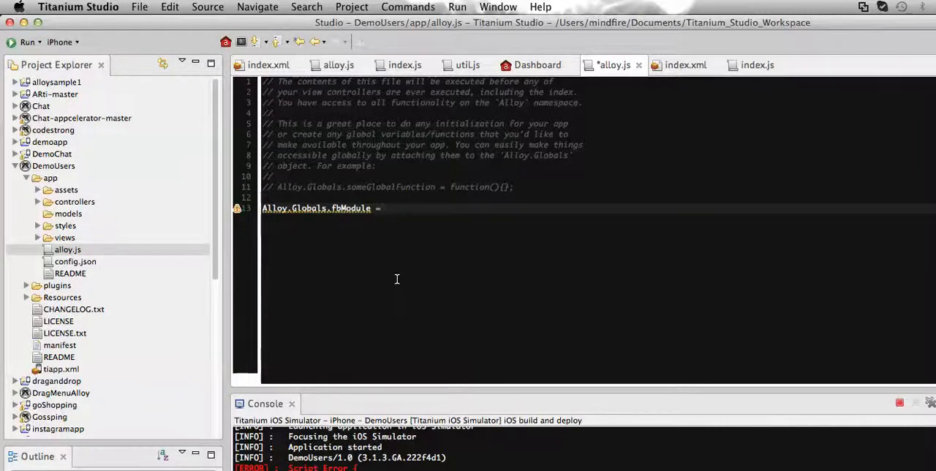
{"action": "type", "text": "requi"}
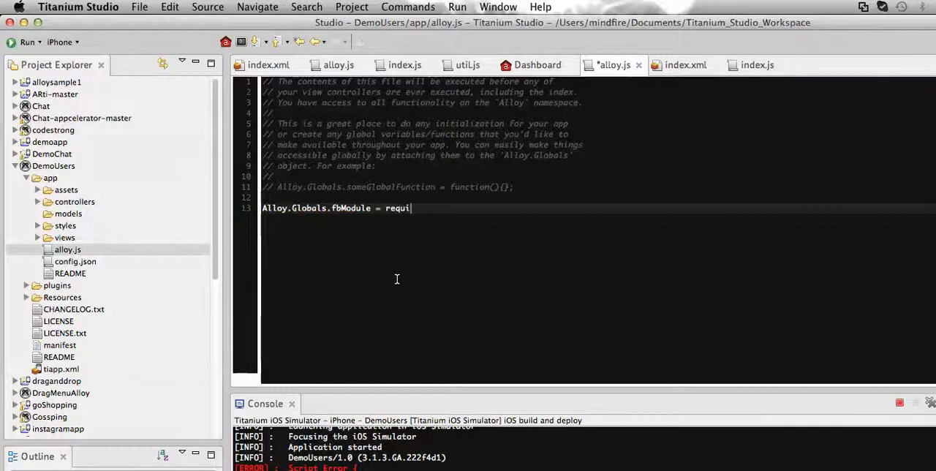
{"action": "type", "text": "re('"}
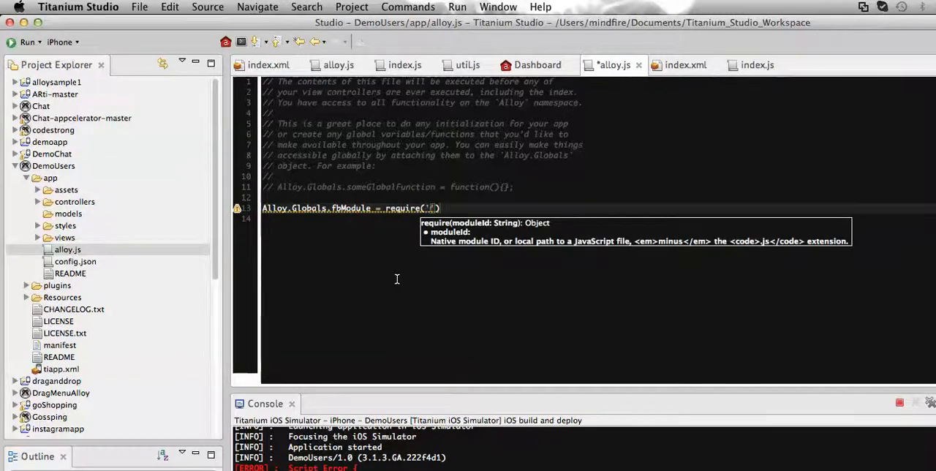
{"action": "type", "text": "facebook"}
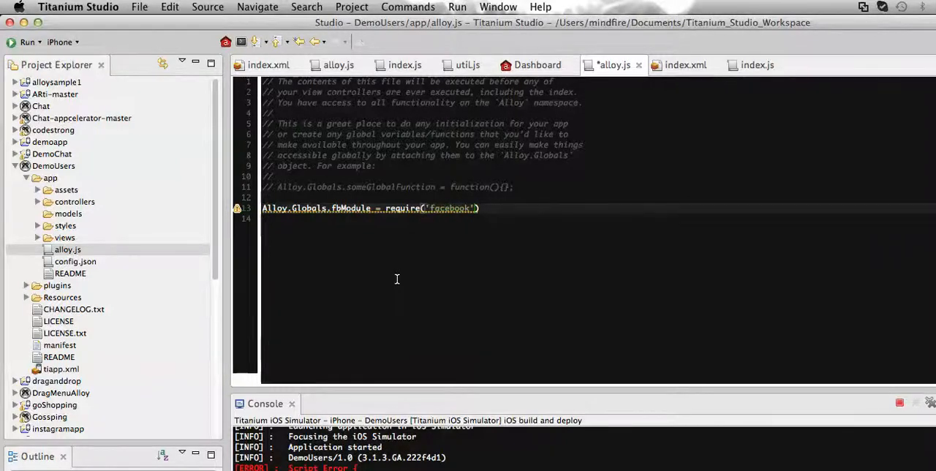
{"action": "type", "text": ");"}
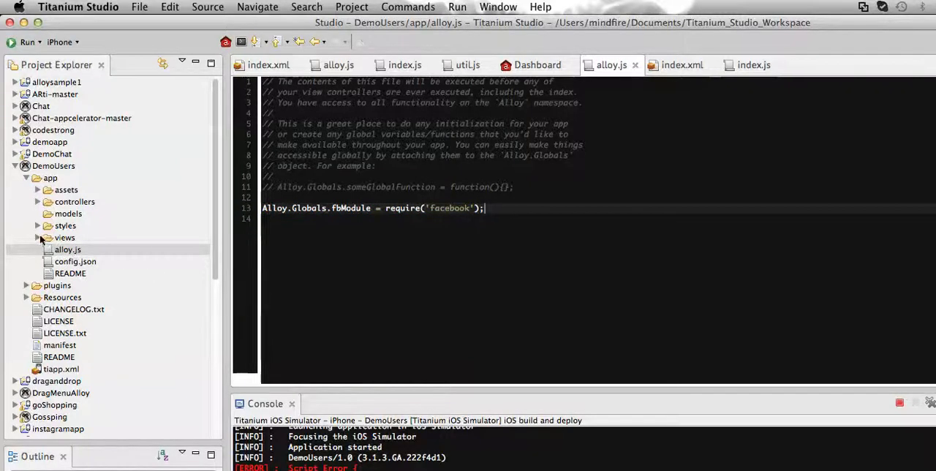
Step: In views/index.xml insert <LoginButton id="fbBtn" ns=""/> on a new line inside <Window>
{"action": "left_click", "coordinate": [38, 237]}
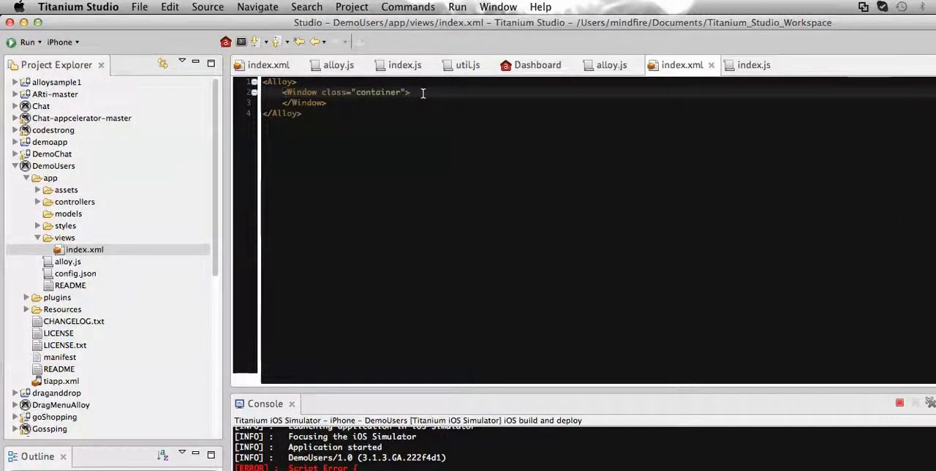
{"action": "key", "text": "Return"}
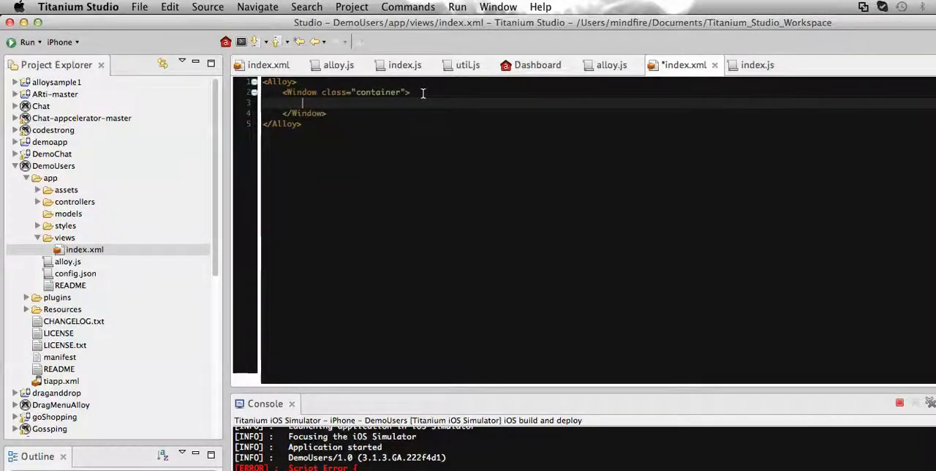
{"action": "type", "text": "<LoginBu"}
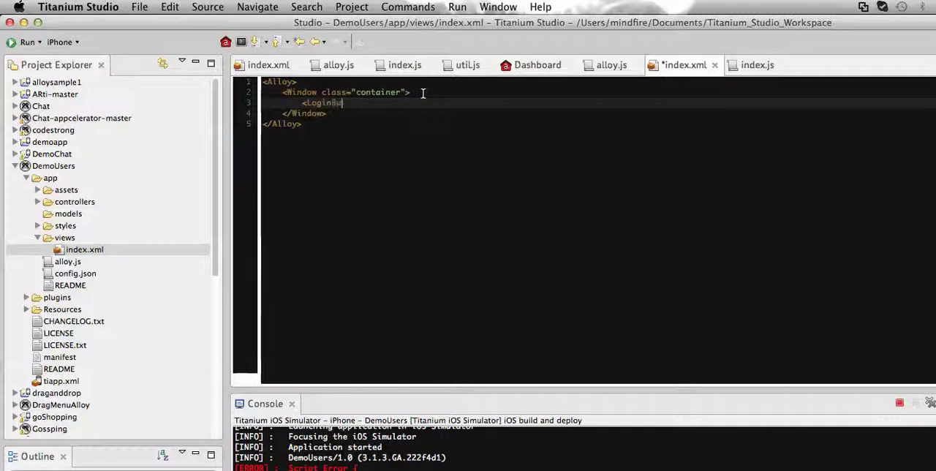
{"action": "type", "text": "tton"}
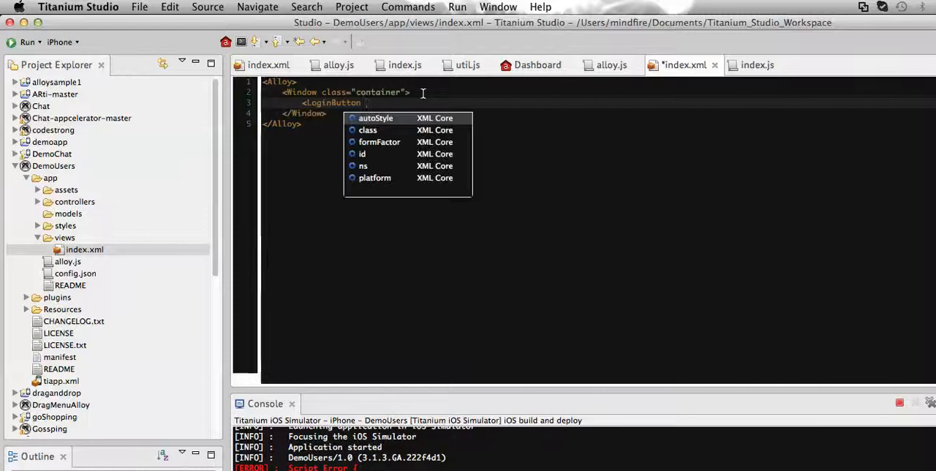
{"action": "type", "text": "id="}
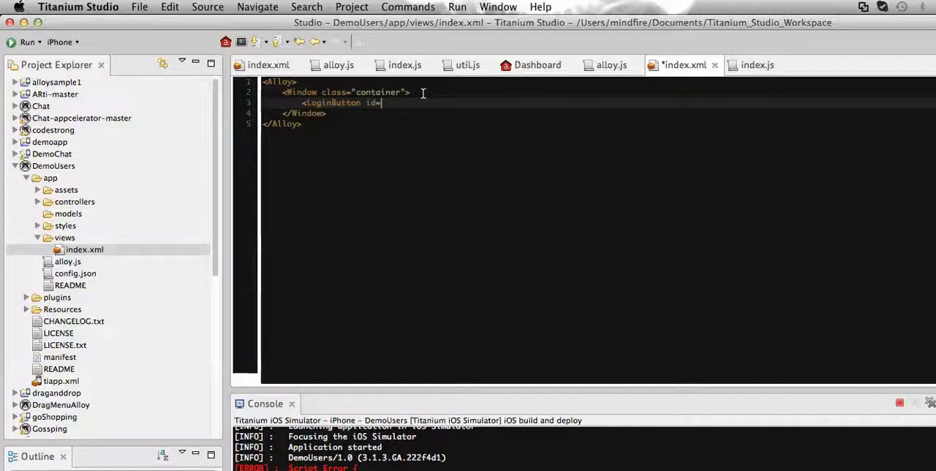
{"action": "type", "text": "\"fb8tn\""}
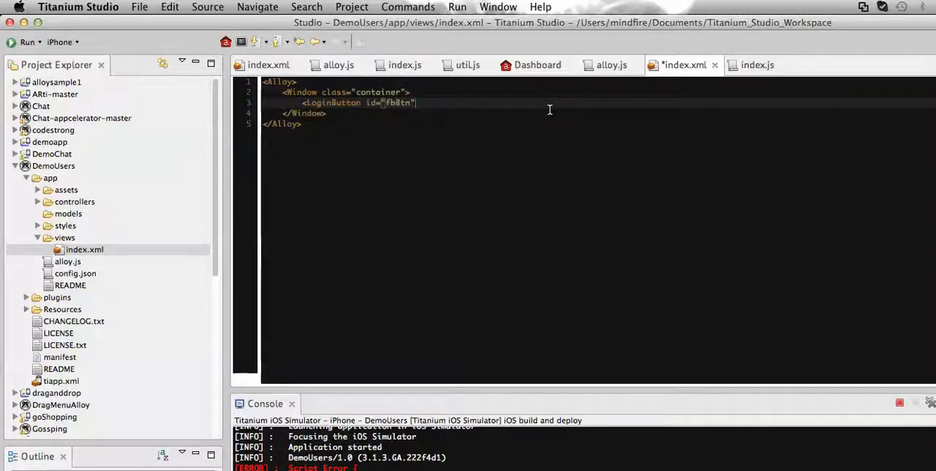
{"action": "type", "text": "ns=\""}
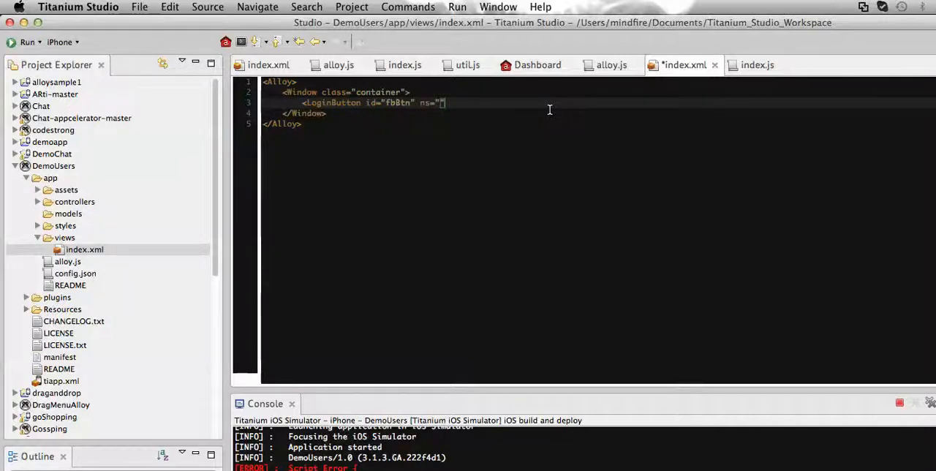
{"action": "mouse_move", "coordinate": [611, 64]}
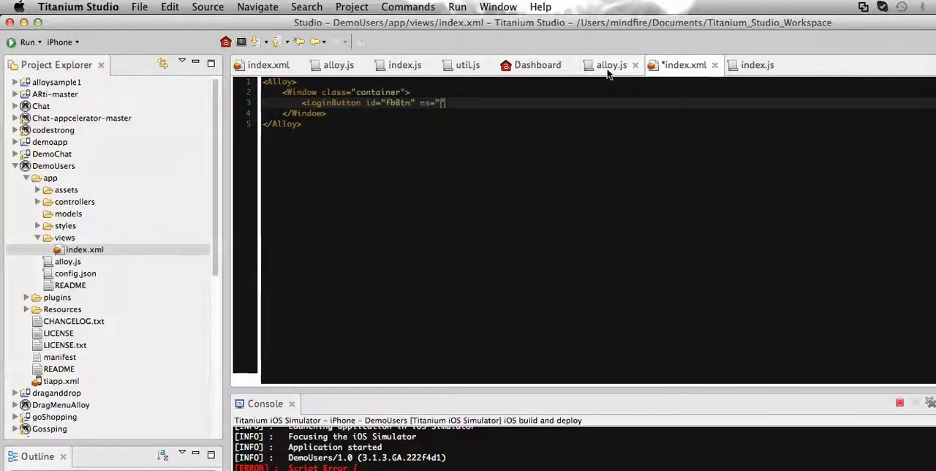
Step: After checking alloy.js, fill the LoginButton's ns attribute with Alloy.Globals.fbModule
{"action": "left_click", "coordinate": [611, 64]}
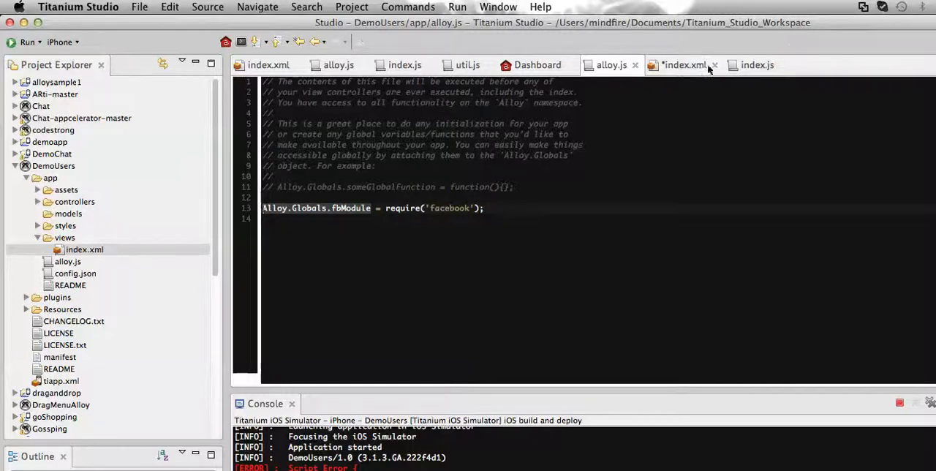
{"action": "left_click", "coordinate": [684, 64]}
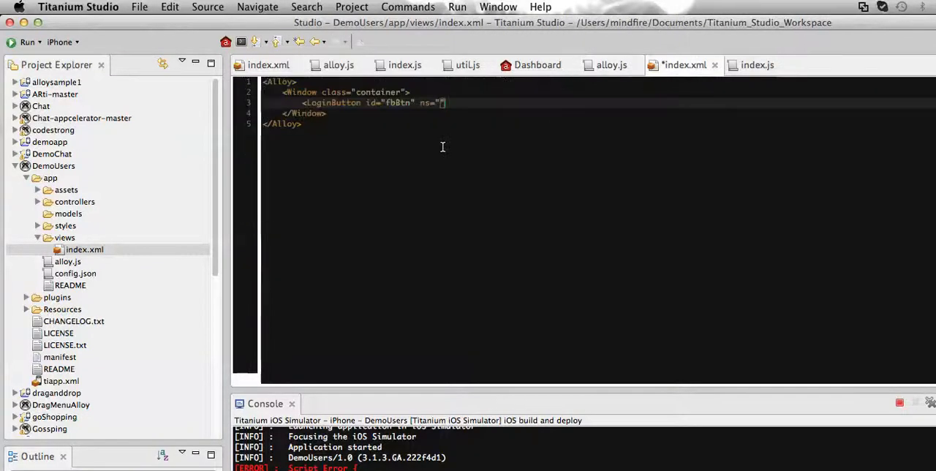
{"action": "type", "text": "Alloy.Globals.fbModule"}
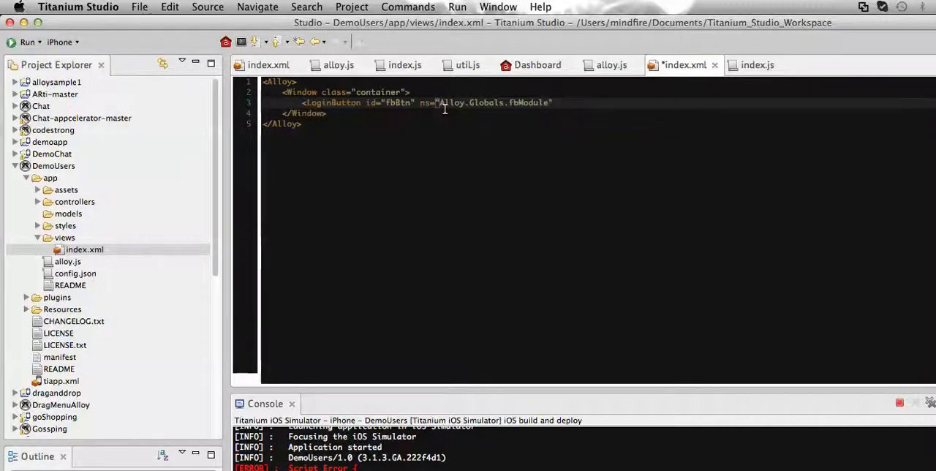
Step: Add top="100" to the LoginButton, close it as self-closing, and save index.xml
{"action": "type", "text": "t"}
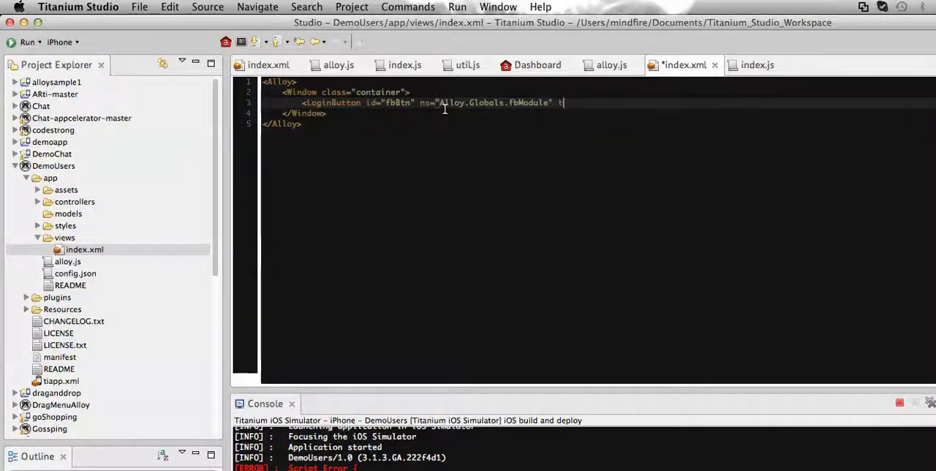
{"action": "type", "text": "op=\"100"}
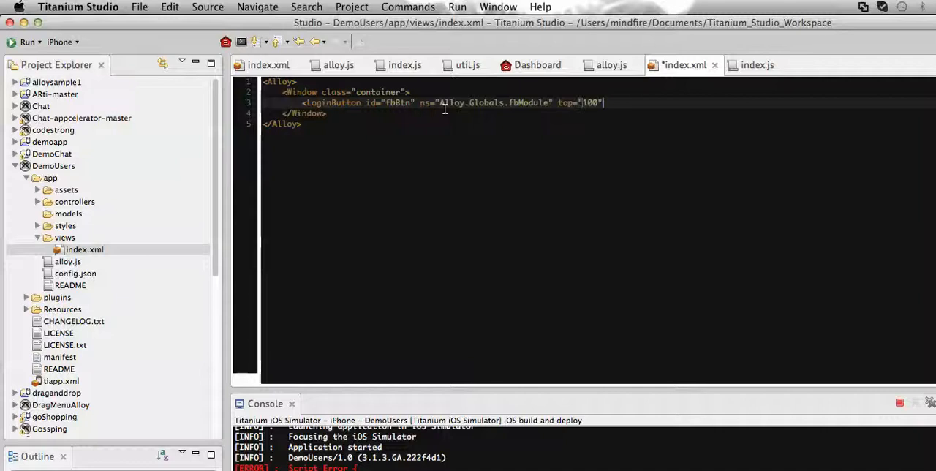
{"action": "type", "text": "/>"}
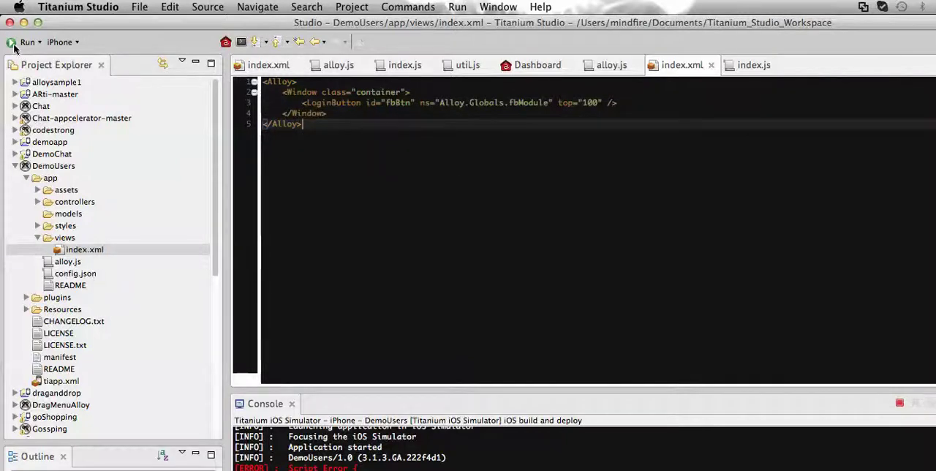
Step: Run the DemoUsers app so it builds and launches in the iPhone simulator
{"action": "left_click", "coordinate": [899, 403]}
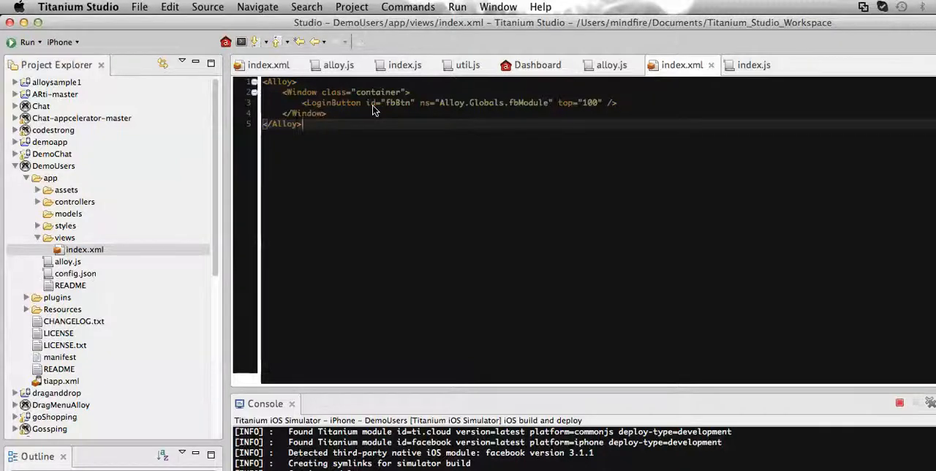
{"action": "left_click", "coordinate": [27, 41]}
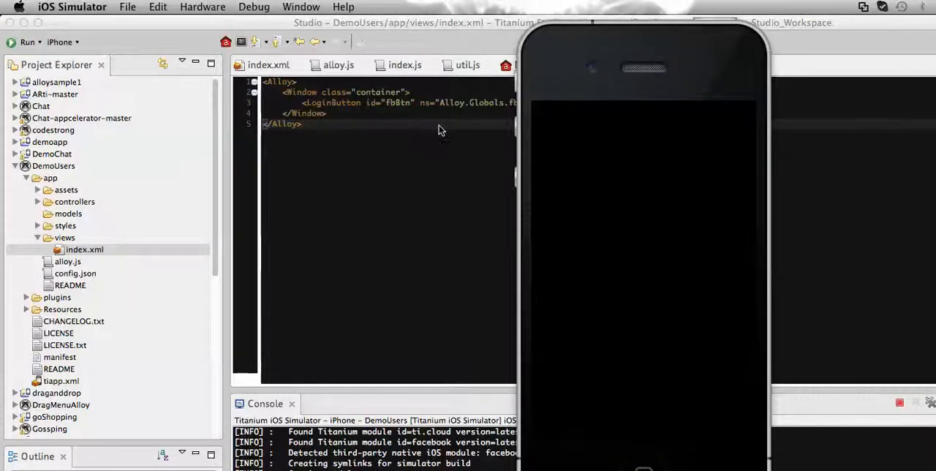
{"action": "mouse_move", "coordinate": [559, 211]}
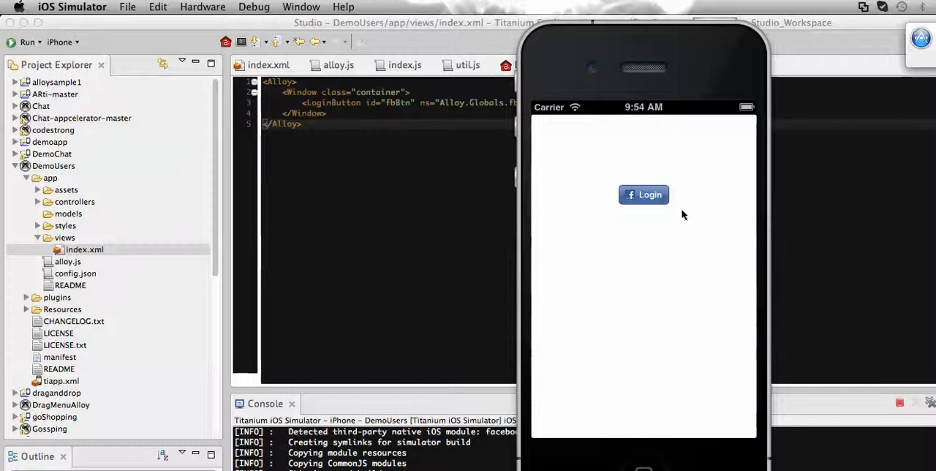
{"action": "mouse_move", "coordinate": [596, 193]}
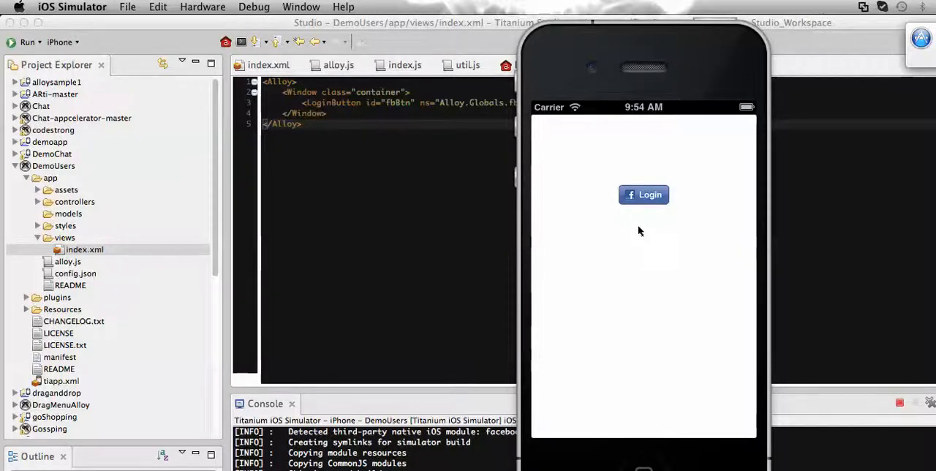
{"action": "mouse_move", "coordinate": [649, 203]}
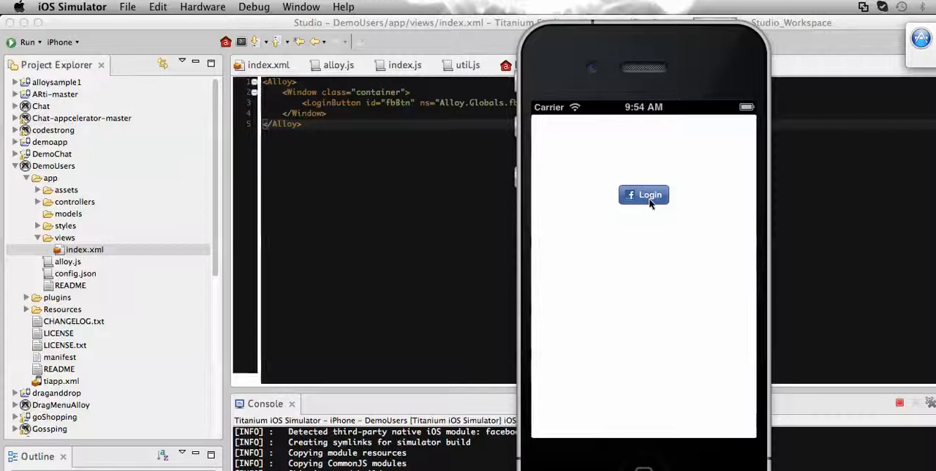
{"action": "mouse_move", "coordinate": [613, 219]}
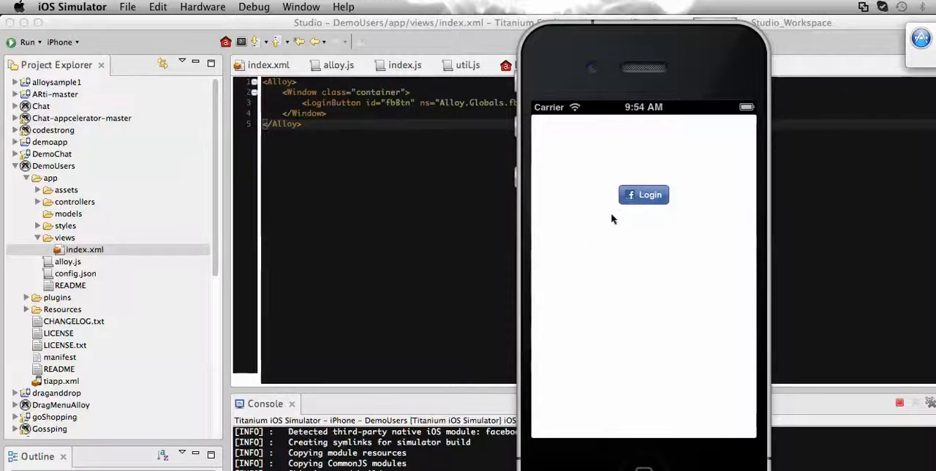
{"action": "mouse_move", "coordinate": [439, 180]}
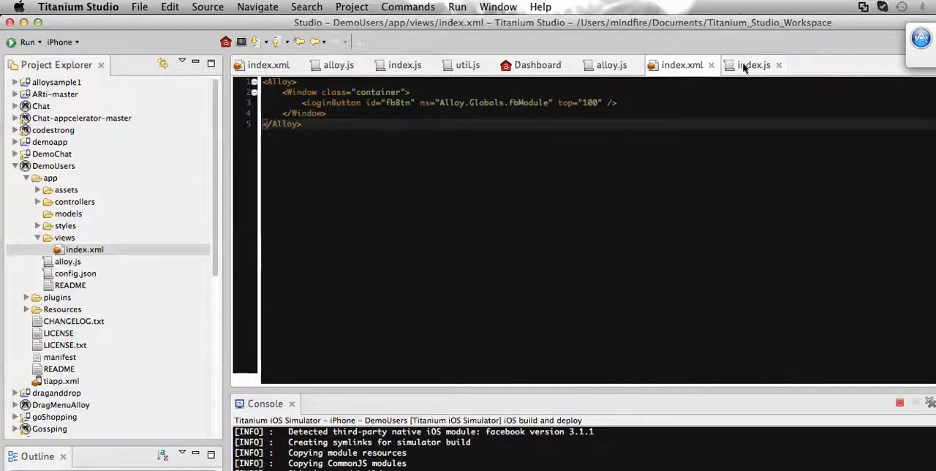
{"action": "mouse_move", "coordinate": [751, 64]}
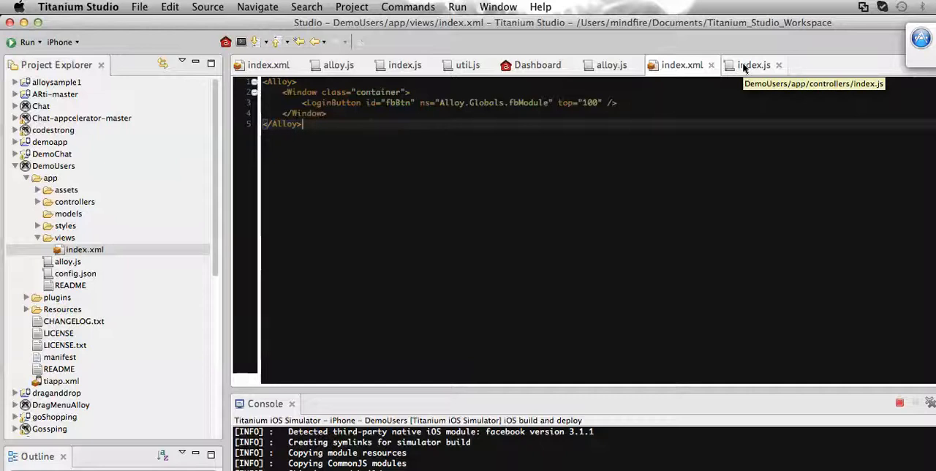
Step: In controllers/index.js begin the line $.fbBtn.style = above $.index.open()
{"action": "left_click", "coordinate": [753, 65]}
{"action": "type", "text": "$."}
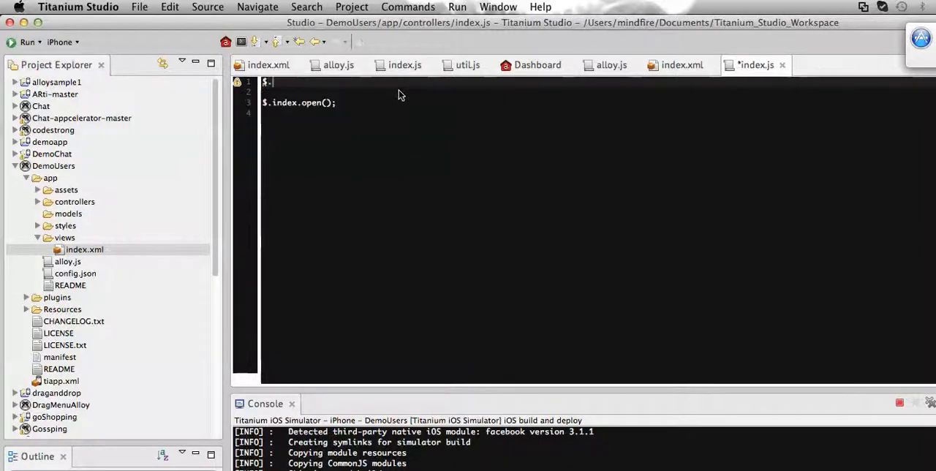
{"action": "type", "text": "fb"}
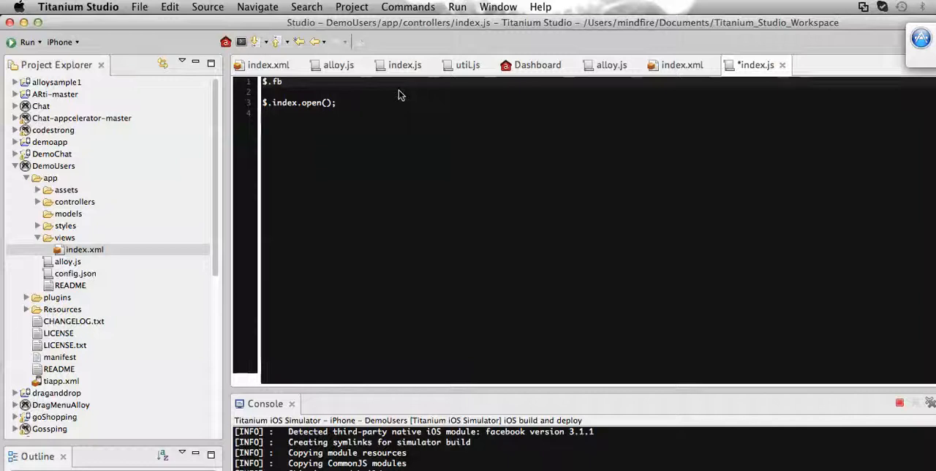
{"action": "type", "text": "Btn"}
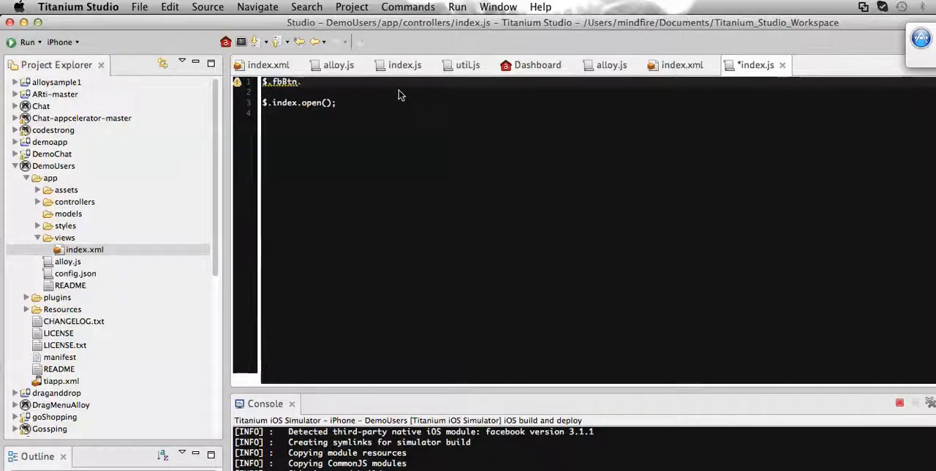
{"action": "type", "text": ".style"}
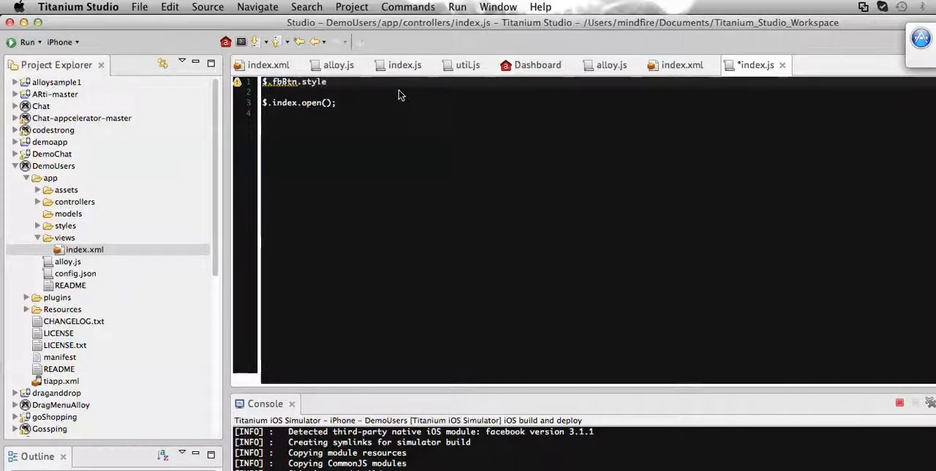
{"action": "type", "text": "="}
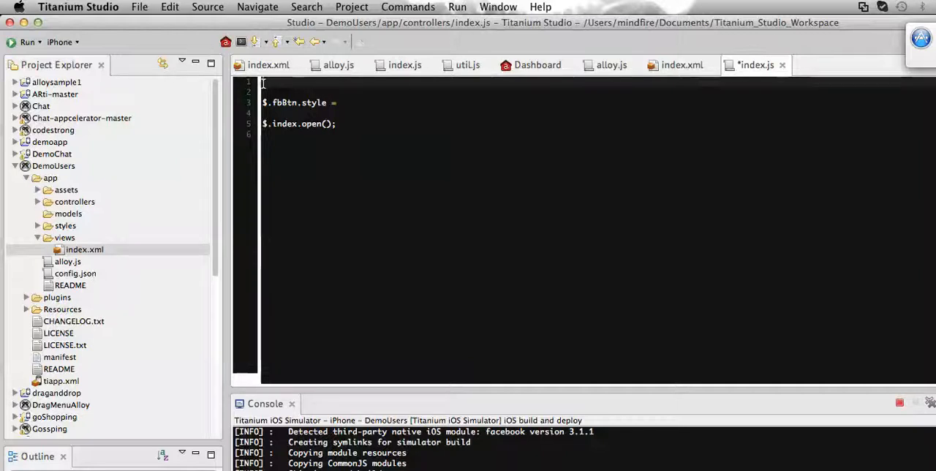
Step: Declare var fb = Alloy.Globals.fbModule; in index.js
{"action": "type", "text": "var"}
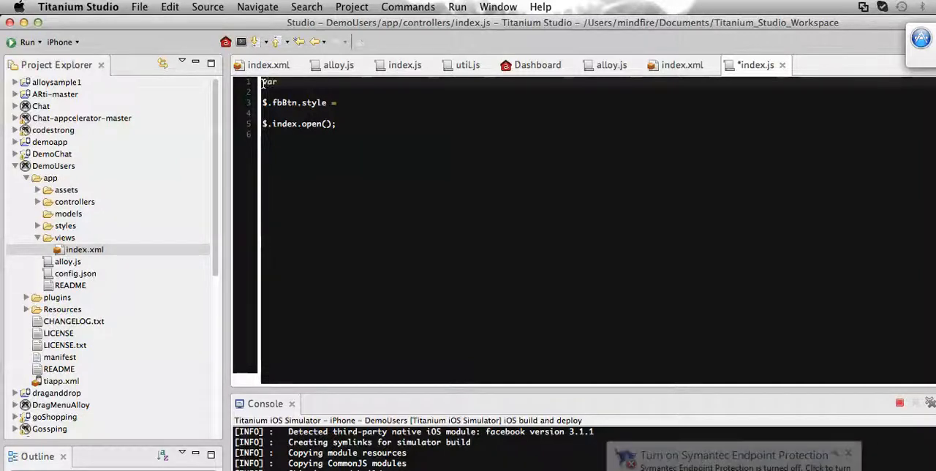
{"action": "type", "text": "fb ="}
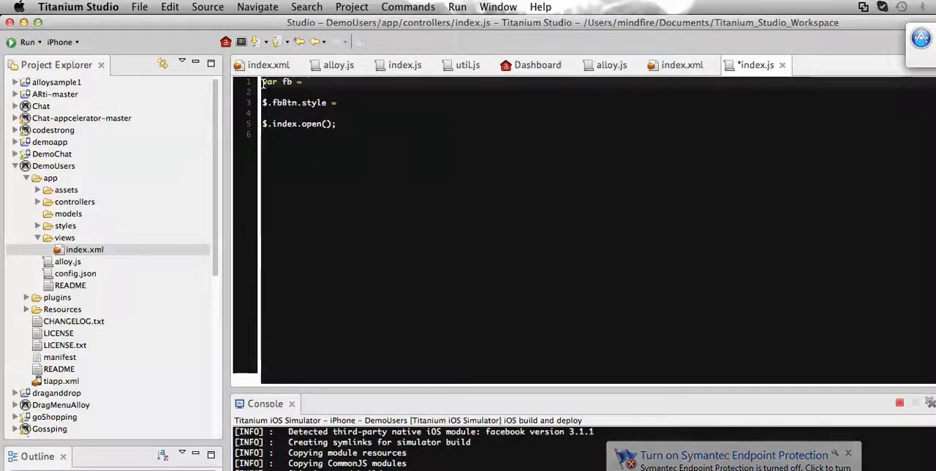
{"action": "type", "text": "Alloy.Globals.fbModule"}
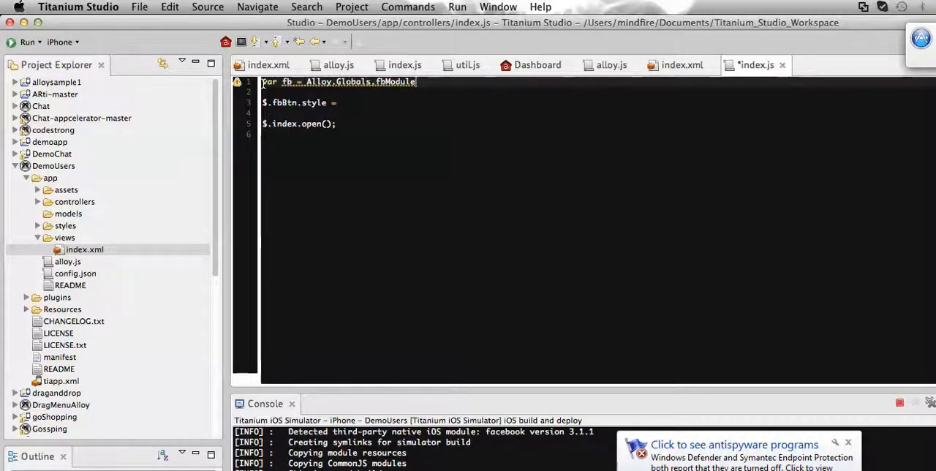
{"action": "type", "text": ";"}
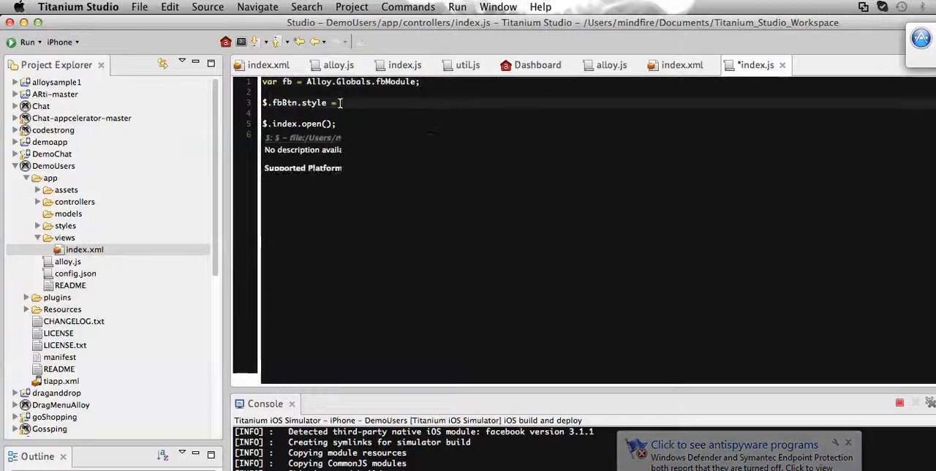
Step: Complete $.fbBtn.style = fb.BUTTON_STYLE_WIDE; and save index.js
{"action": "type", "text": "fb"}
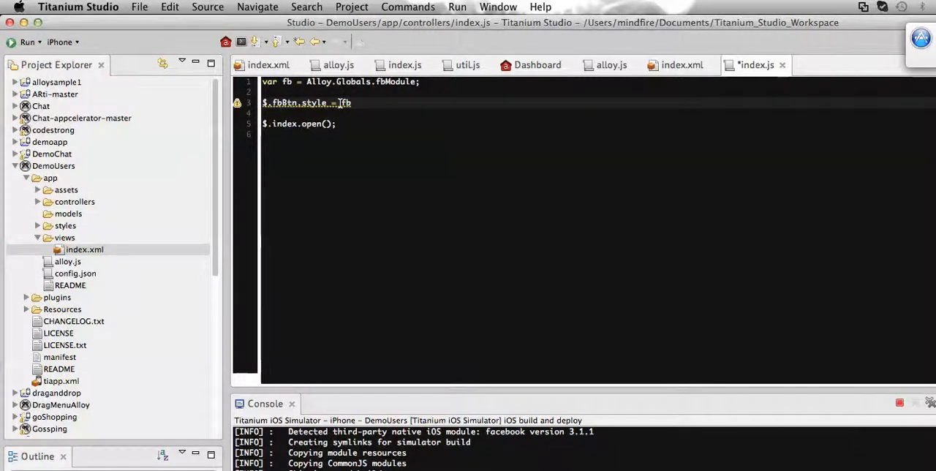
{"action": "type", "text": "."}
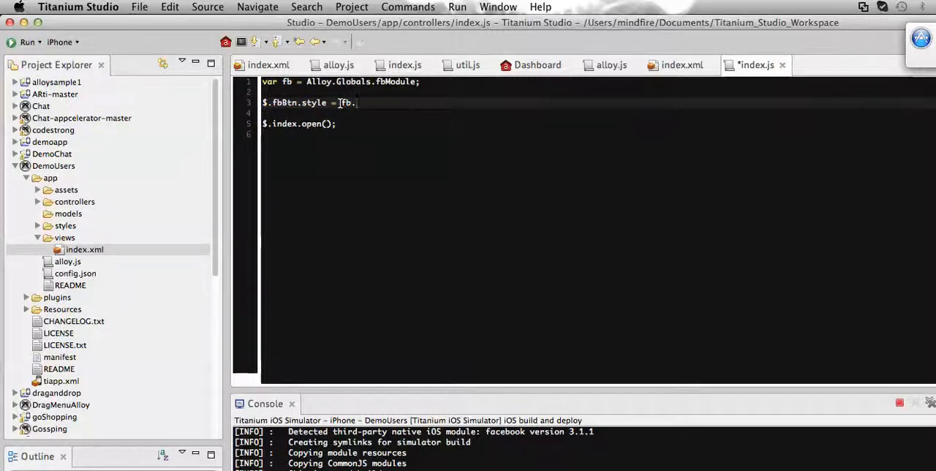
{"action": "type", "text": "BUTTON_"}
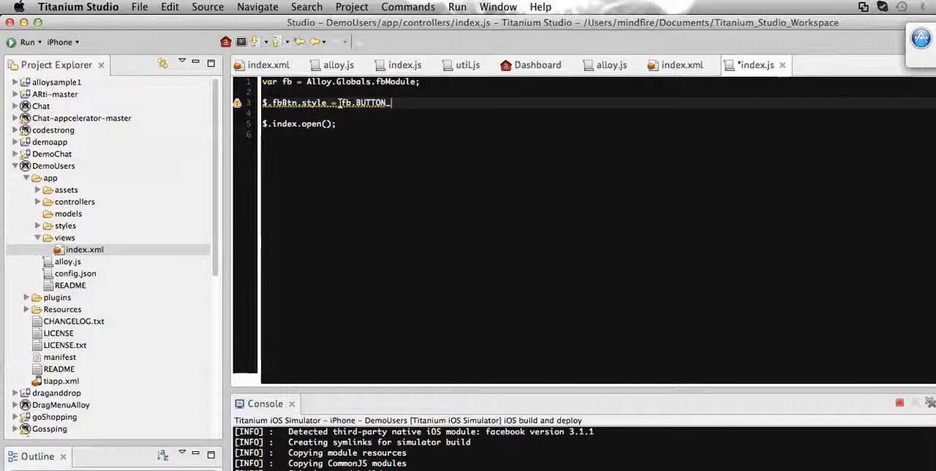
{"action": "type", "text": "STYLE"}
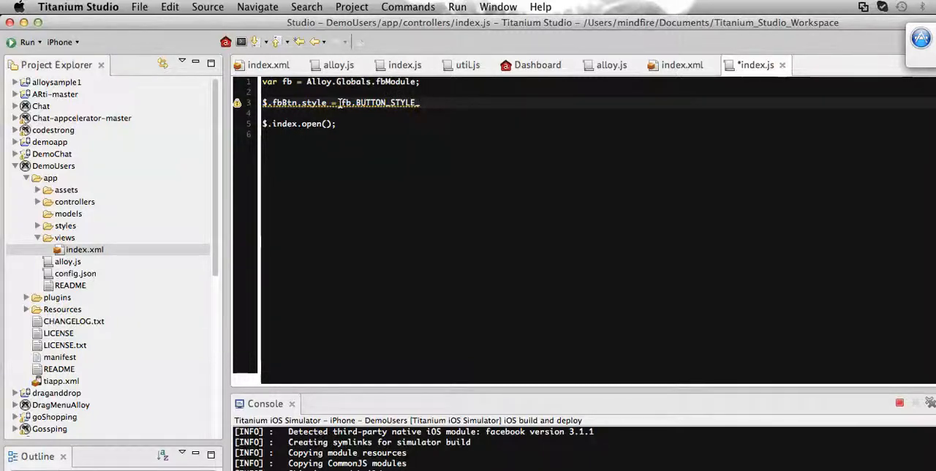
{"action": "type", "text": "_WIDE"}
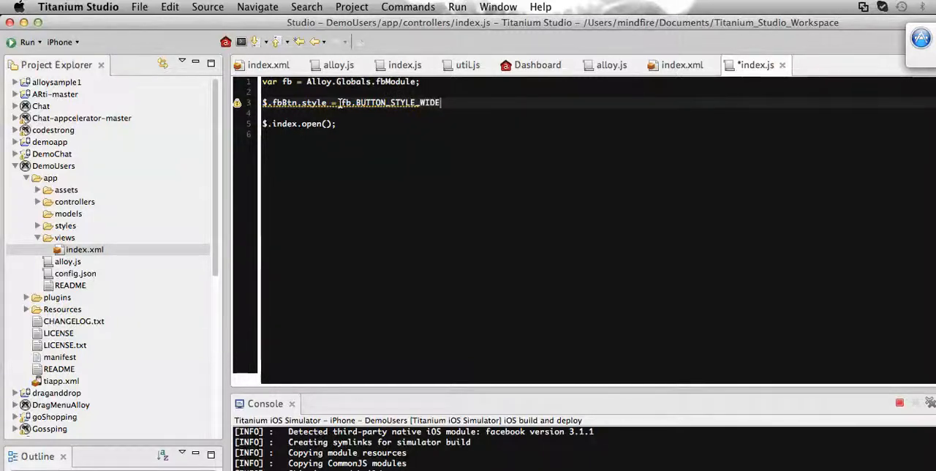
{"action": "type", "text": ";"}
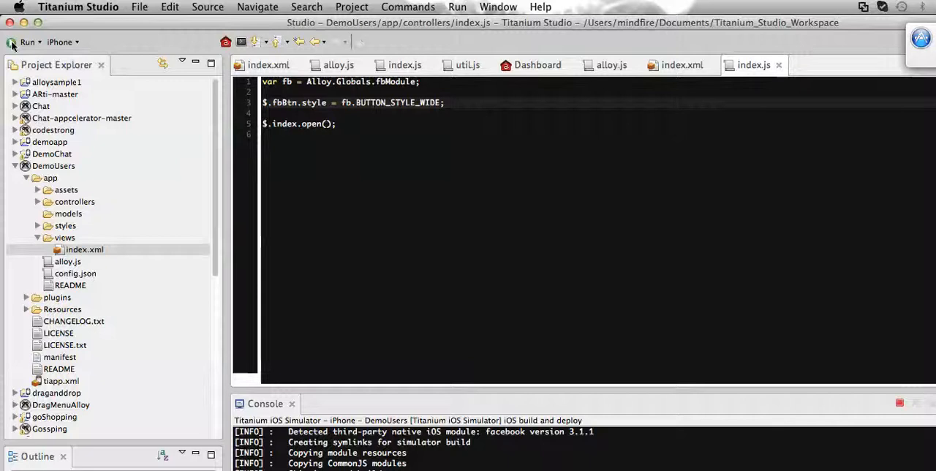
Step: Rebuild and run DemoUsers in the iPhone simulator to show the wide login button
{"action": "left_click", "coordinate": [899, 404]}
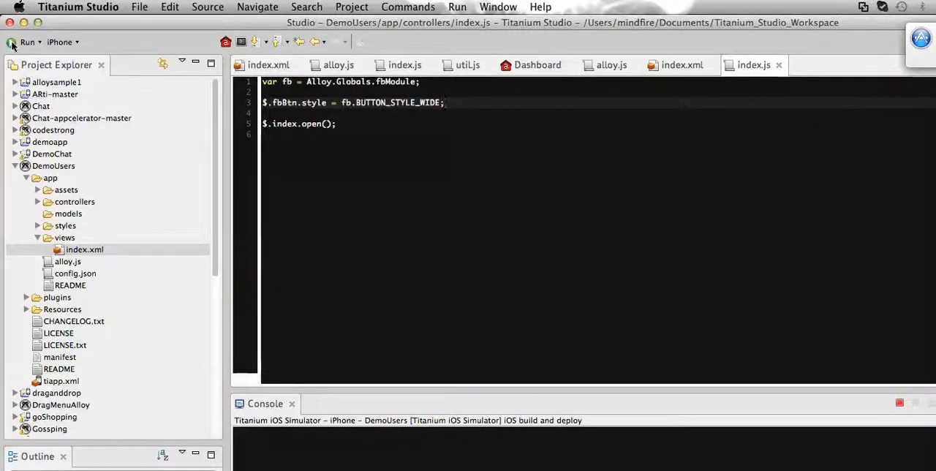
{"action": "left_click", "coordinate": [28, 41]}
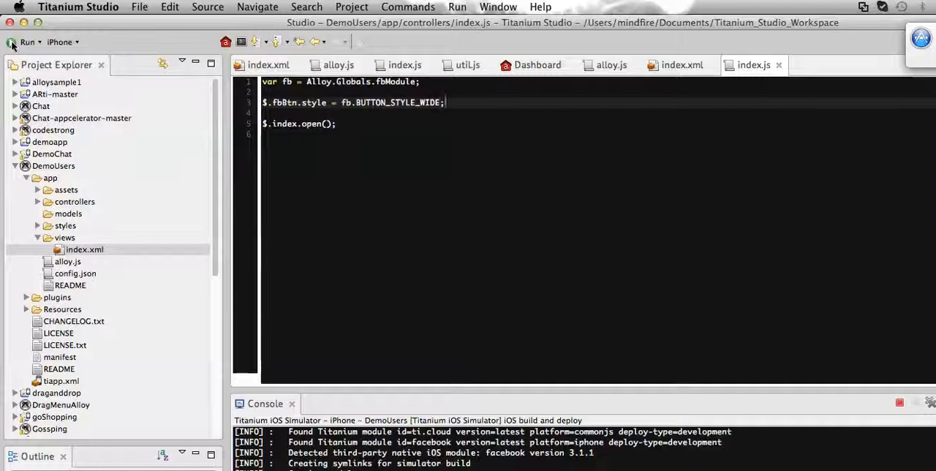
{"action": "left_click", "coordinate": [11, 41]}
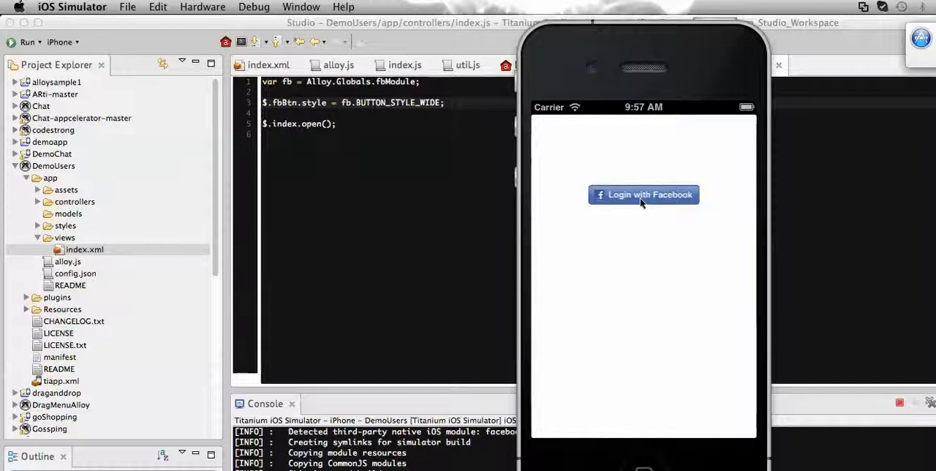
{"action": "mouse_move", "coordinate": [631, 246]}
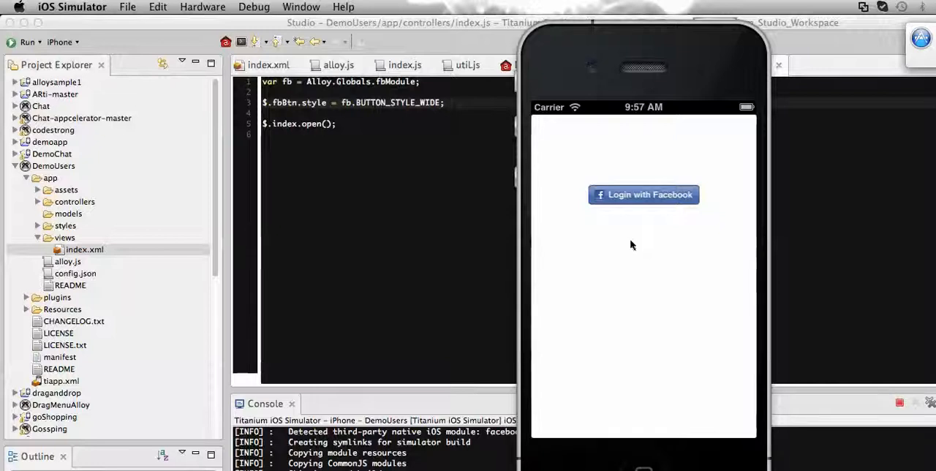
{"action": "mouse_move", "coordinate": [627, 214]}
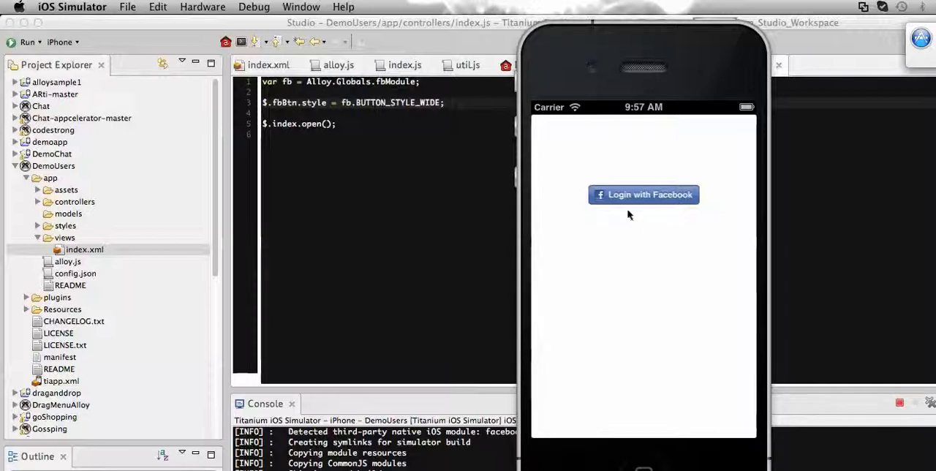